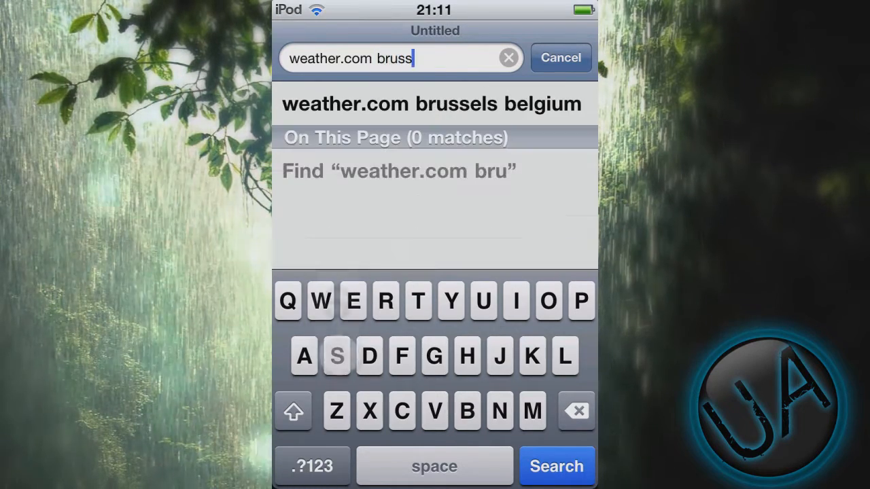
# - Search 'weather.com brussels belgium' and load the Brussels 10-day forecast page
pyautogui.click(337, 356)
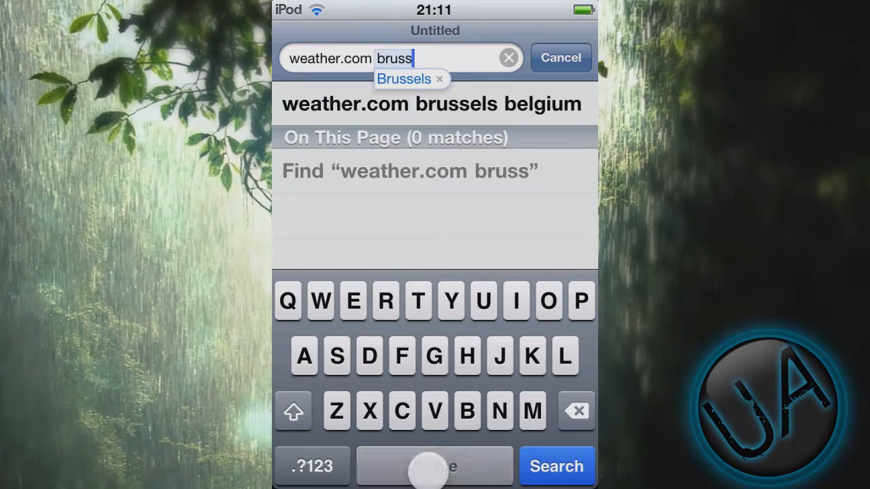
pyautogui.click(556, 466)
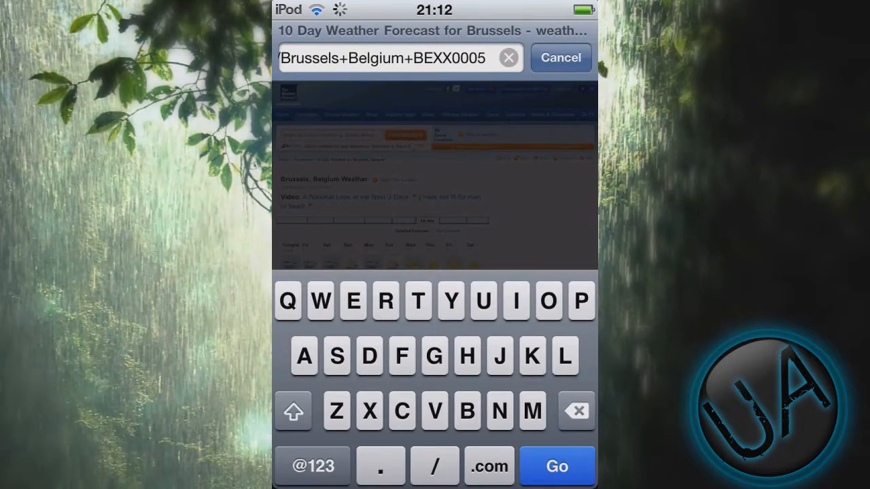
# - Select and copy the location code BEXX0005 from the forecast page address
pyautogui.doubleClick(450, 57)
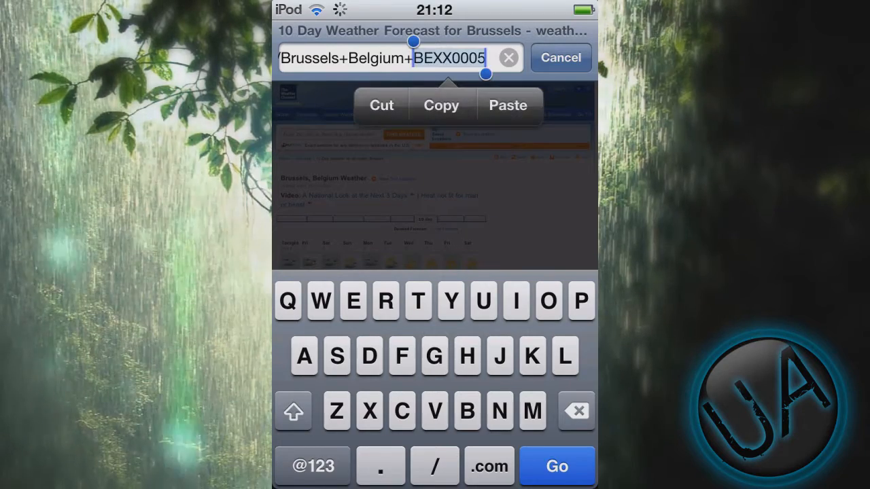
pyautogui.click(441, 106)
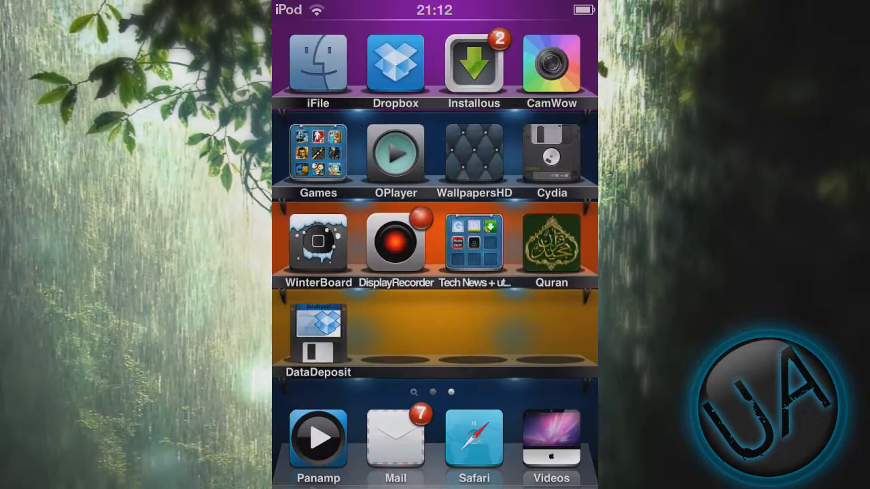
# - Navigate iFile to /var/stash/Themes.Qa3dlc and browse the installed theme folders
pyautogui.click(318, 65)
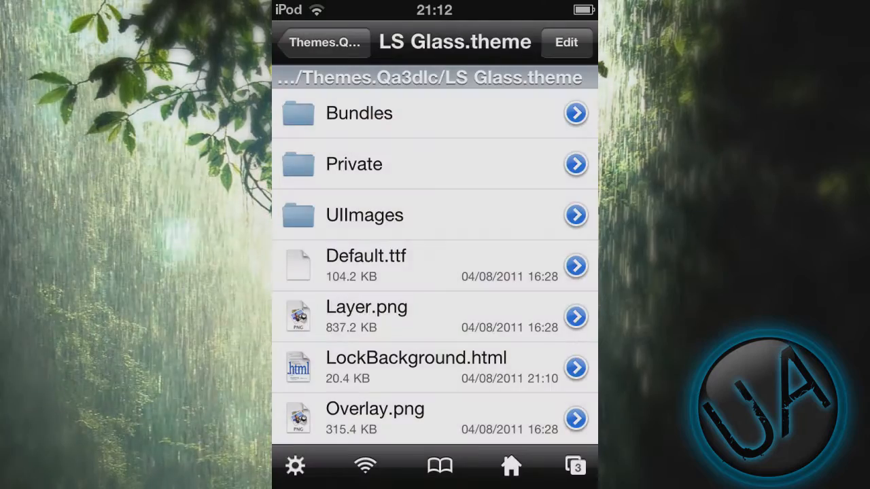
pyautogui.click(324, 42)
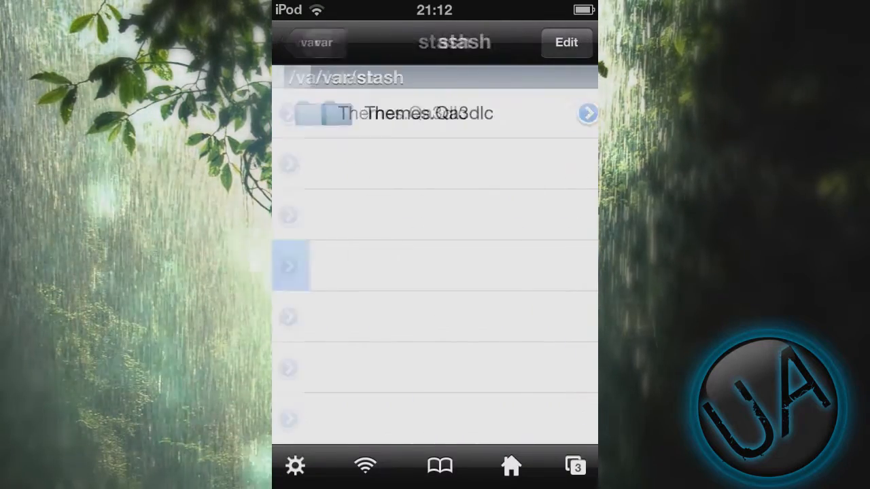
pyautogui.click(315, 42)
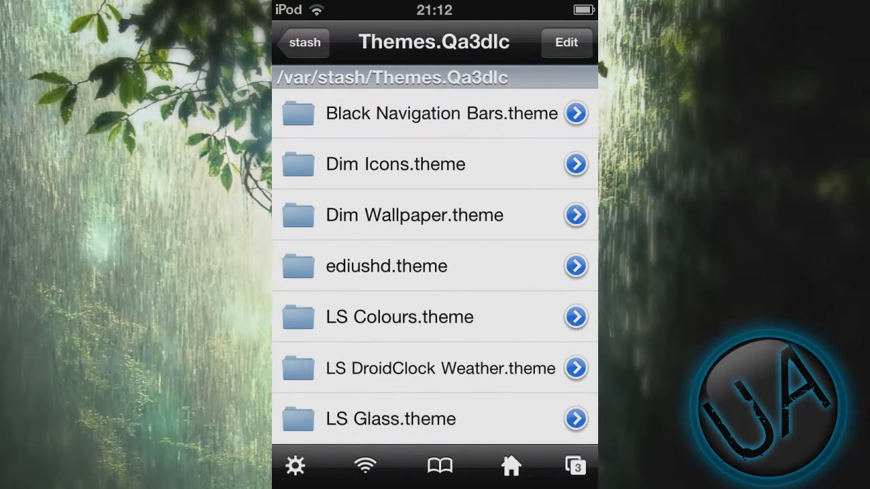
pyautogui.scroll(-3)
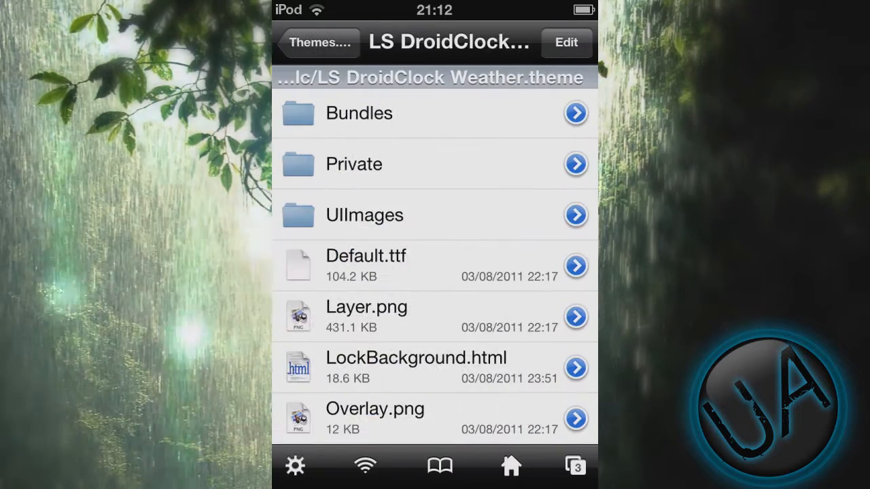
# - Open LockBackground.html from LS DroidClock Weather.theme in the Text Viewer
pyautogui.scroll(-3)
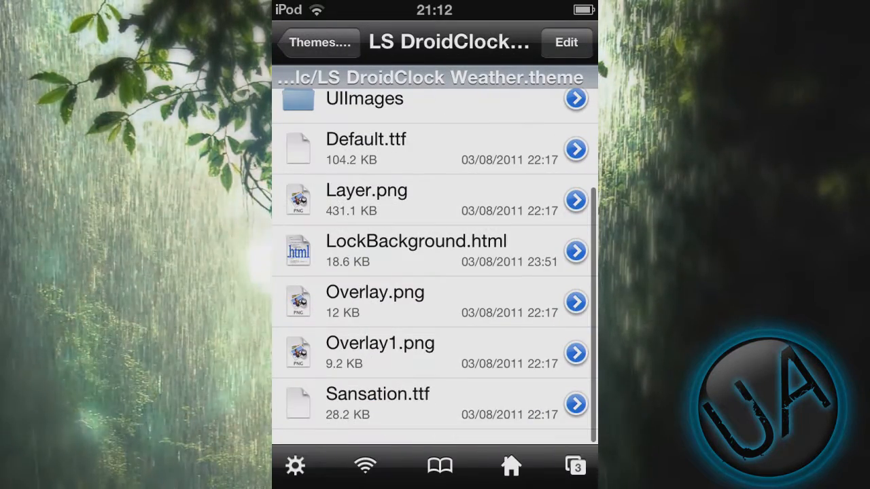
pyautogui.click(416, 250)
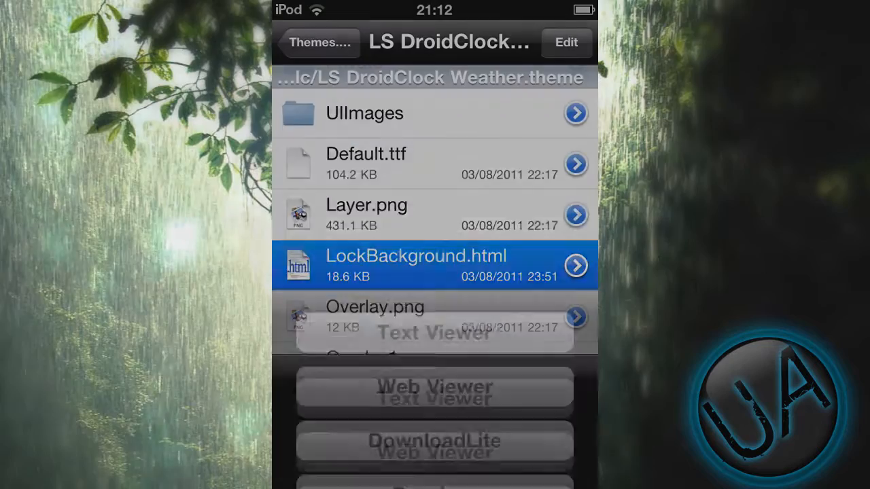
pyautogui.click(436, 333)
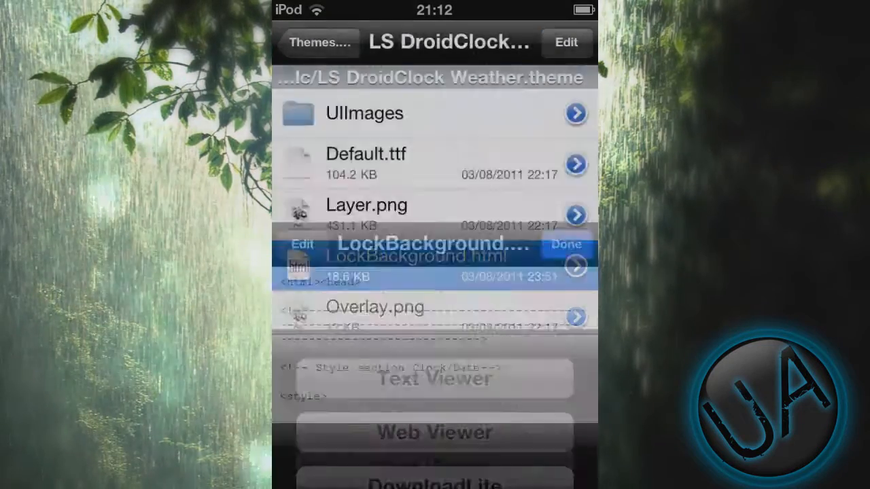
# - Find var locale, replace its code with BEXX0005, and save LockBackground.html
pyautogui.click(435, 265)
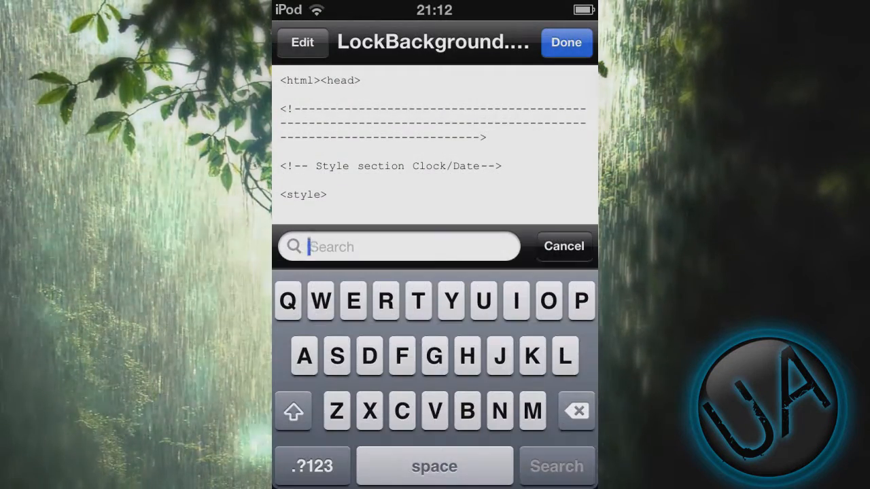
pyautogui.write('var locale')
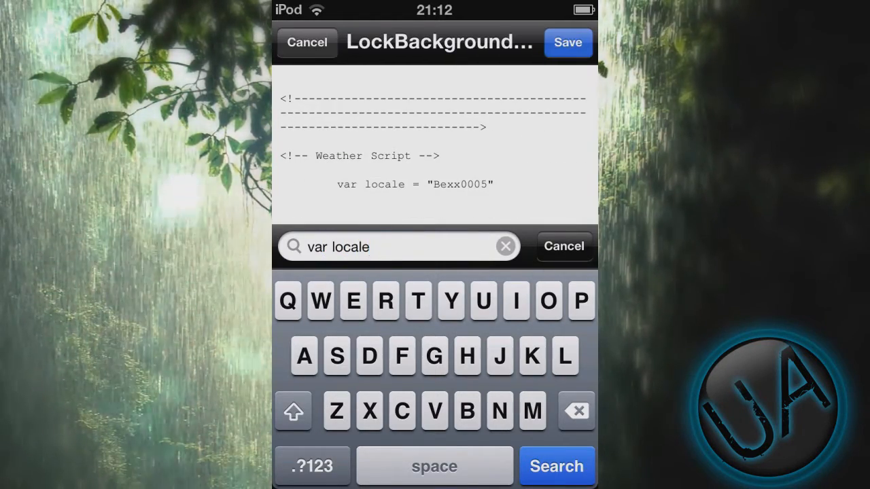
pyautogui.doubleClick(460, 185)
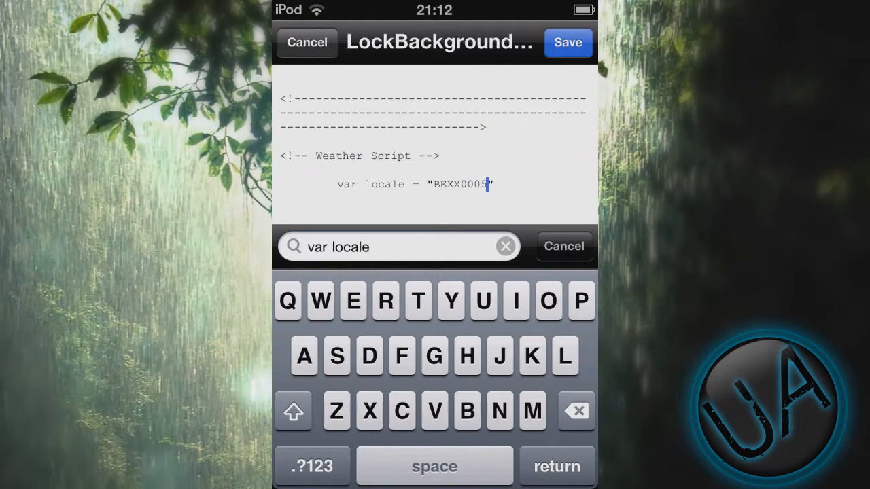
pyautogui.click(569, 42)
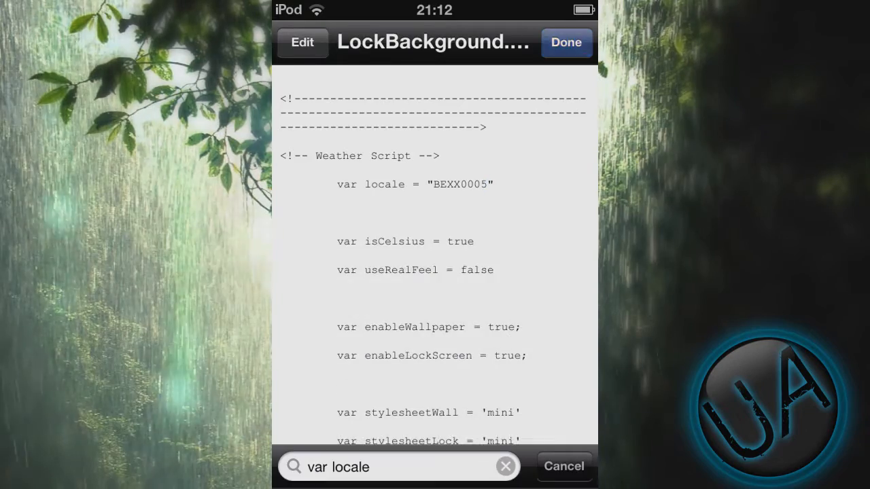